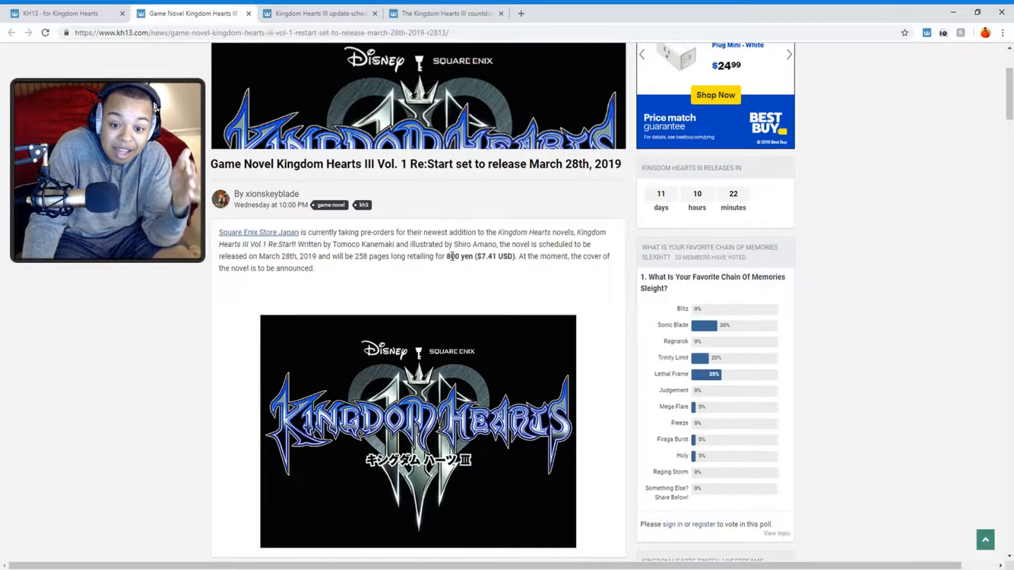
- Scroll the update schedules article to the Western free updates release schedule
scroll(up, 3)
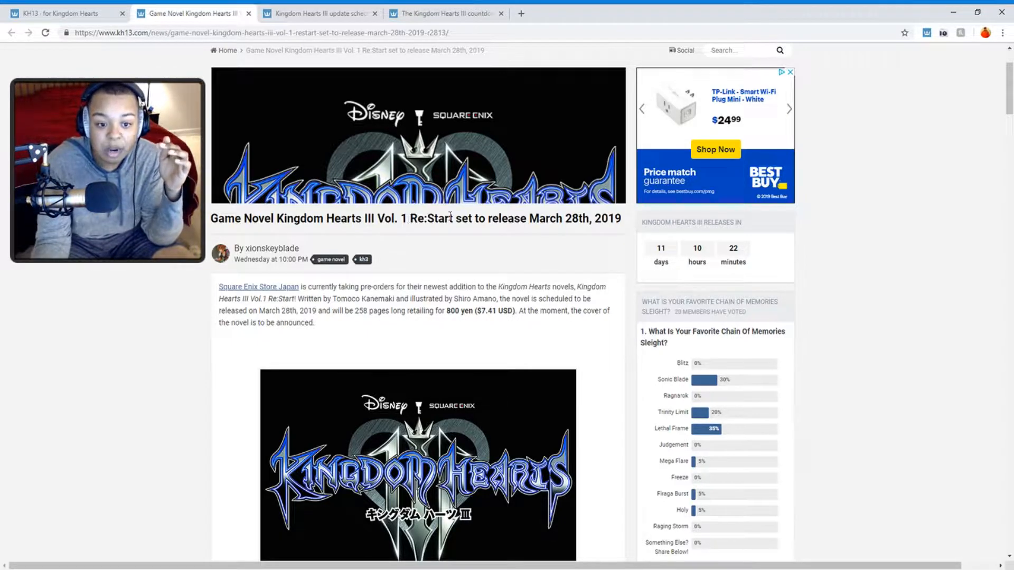
mouse_move(475, 335)
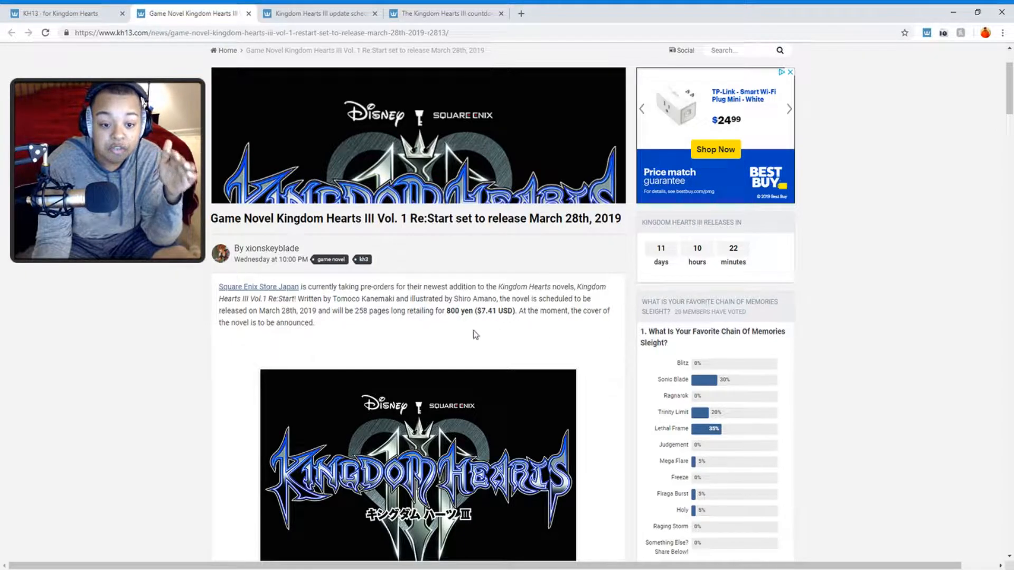
scroll(down, 3)
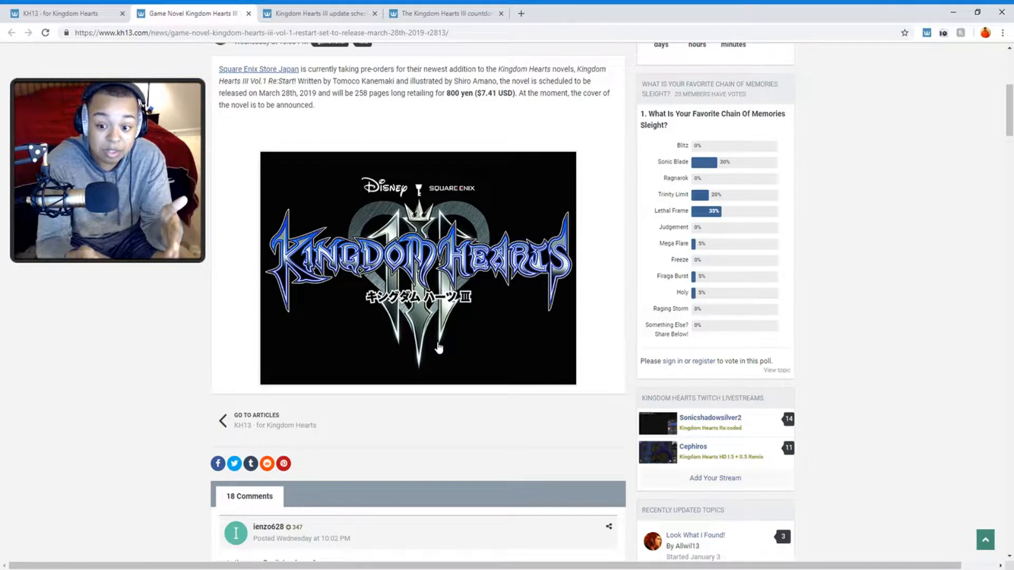
scroll(up, 3)
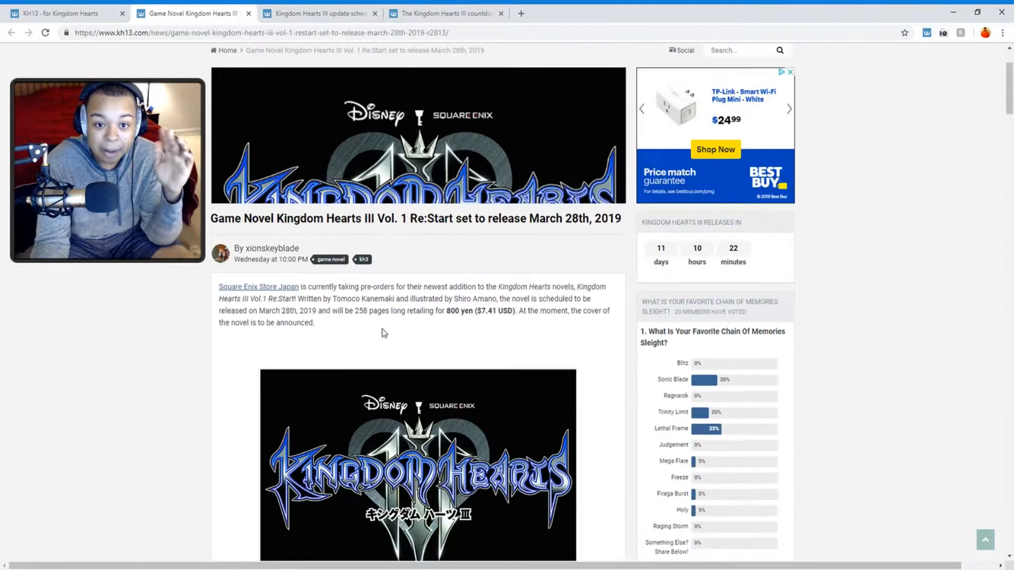
scroll(down, 3)
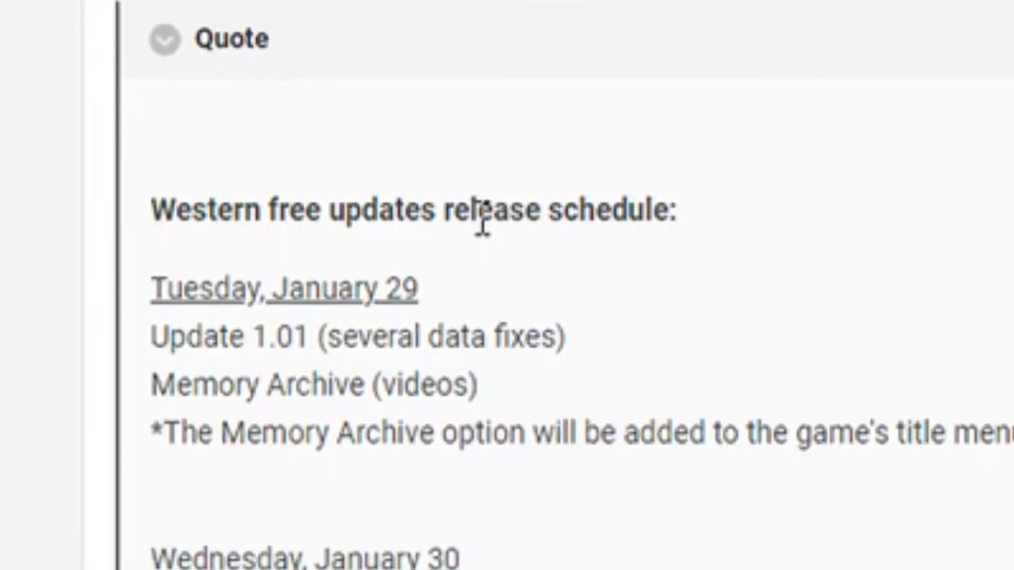
scroll(down, 3)
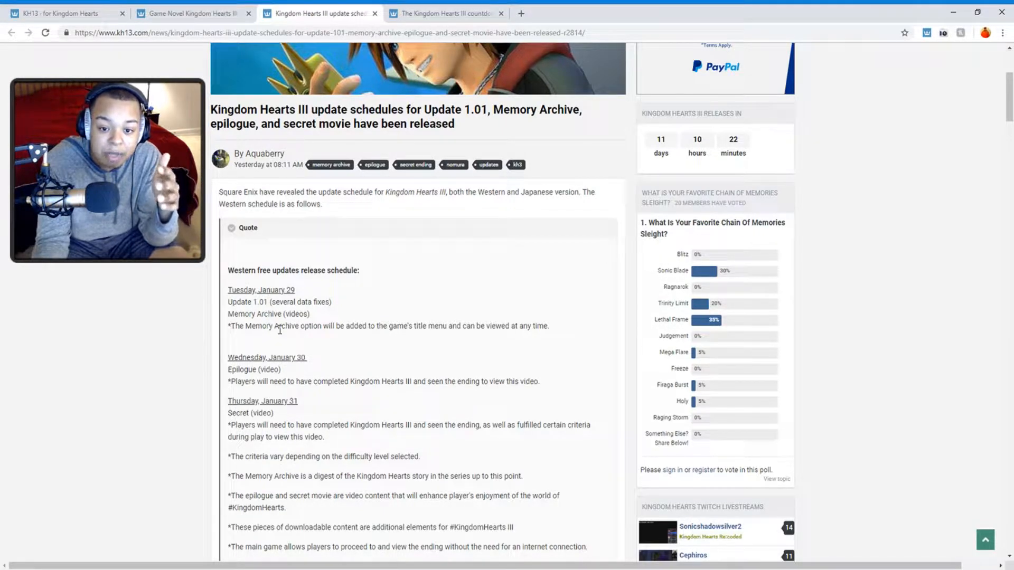
mouse_move(315, 338)
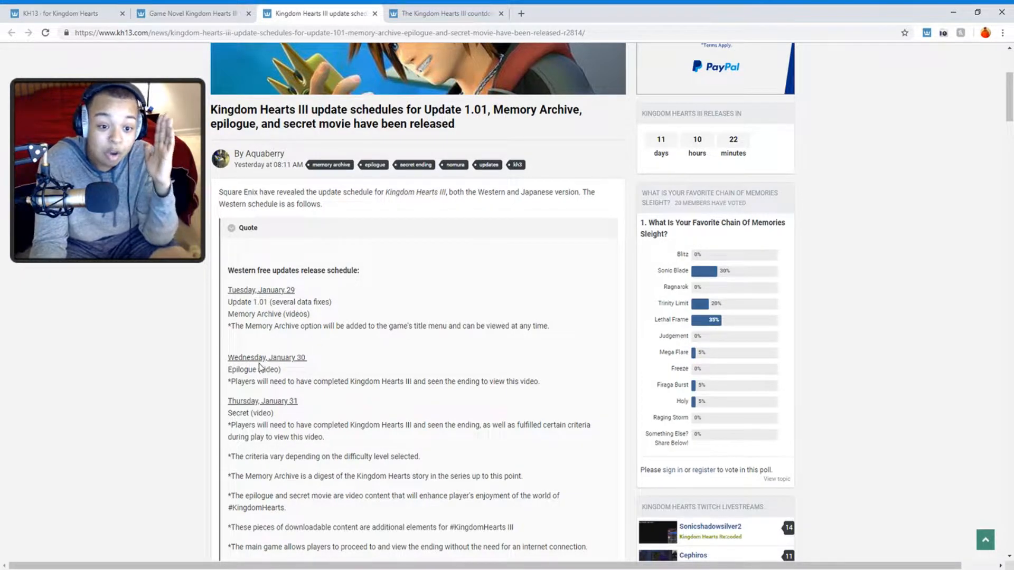
mouse_move(264, 352)
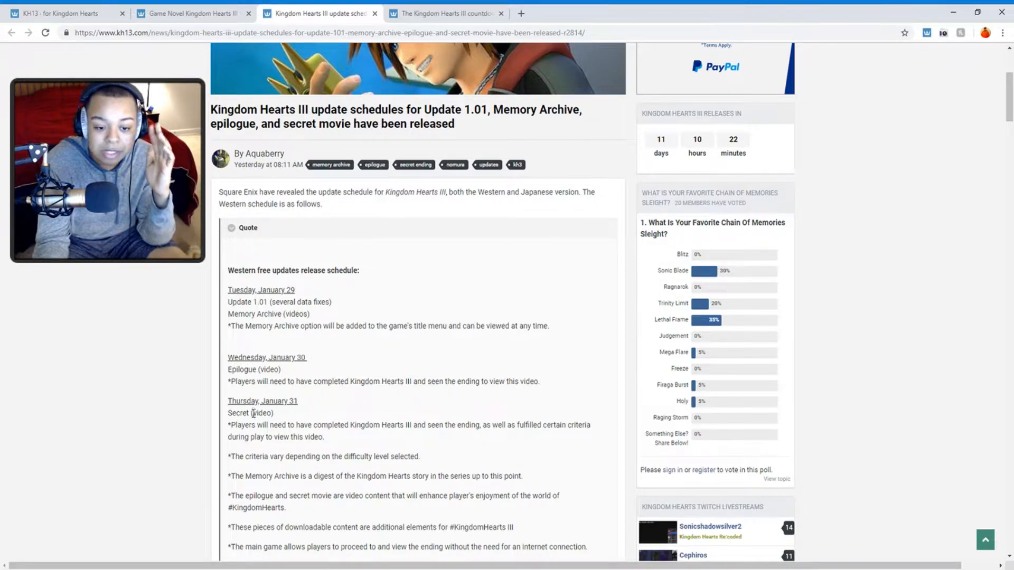
scroll(down, 3)
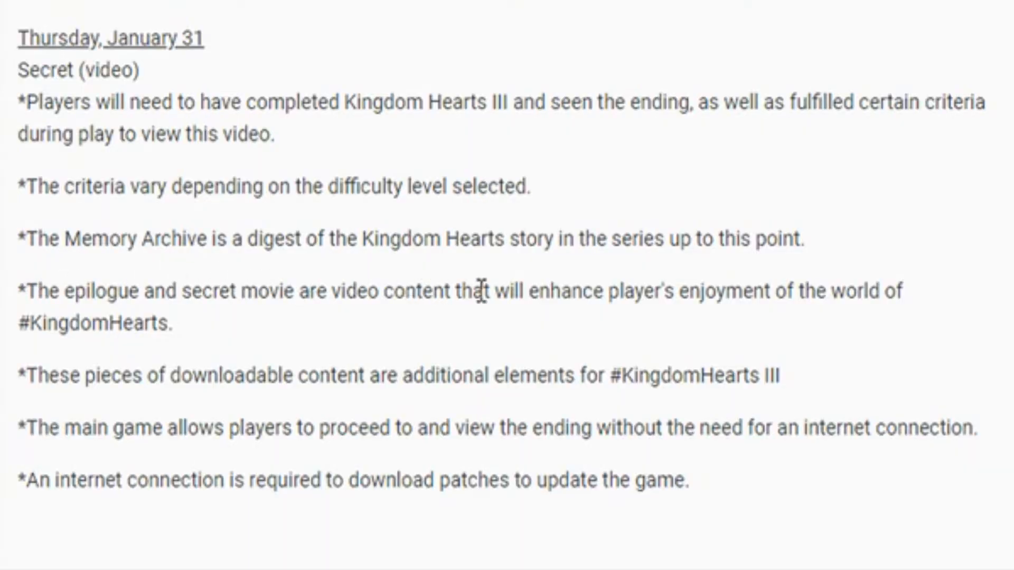
mouse_move(767, 275)
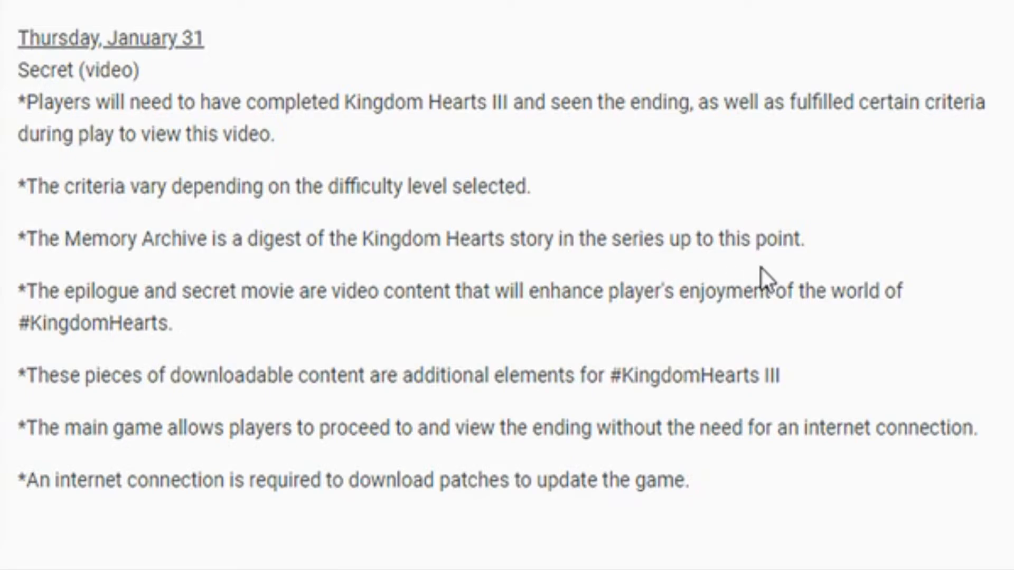
mouse_move(128, 319)
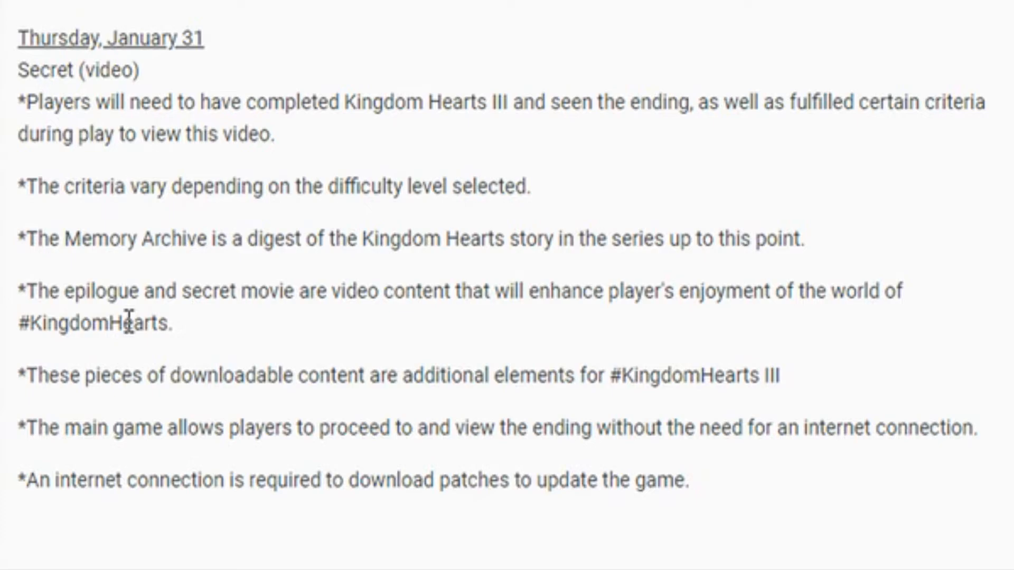
mouse_move(136, 388)
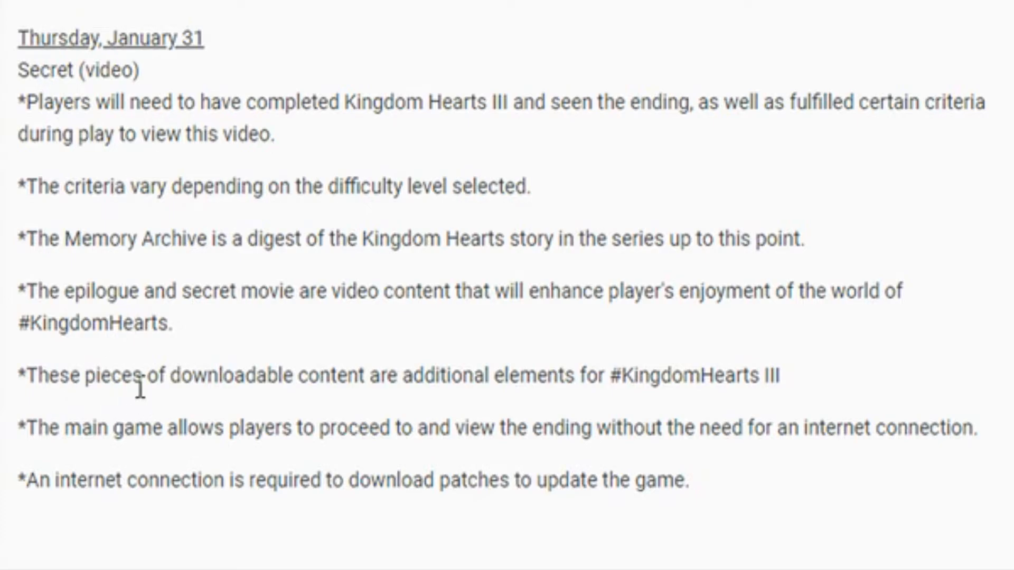
mouse_move(388, 375)
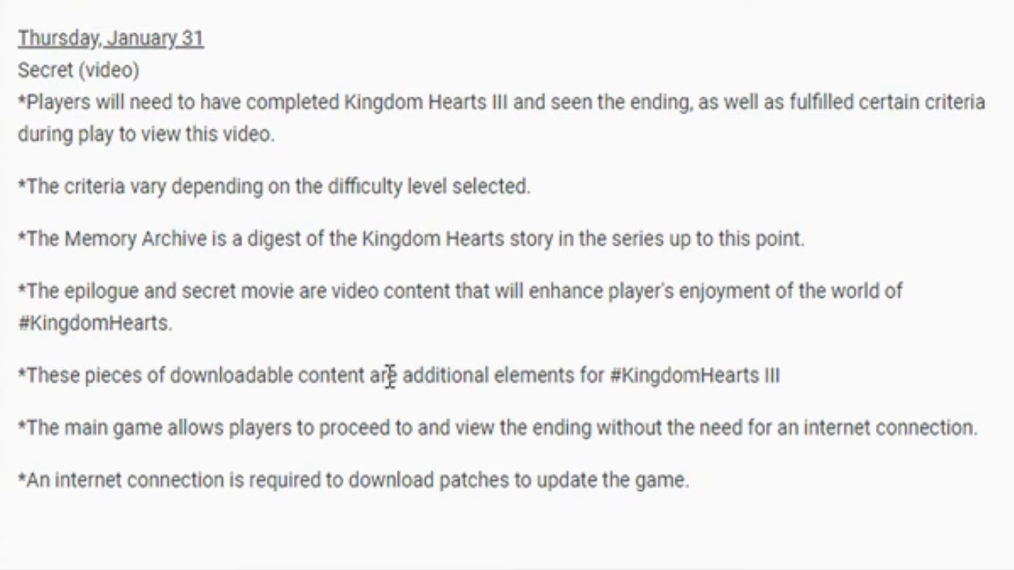
mouse_move(646, 365)
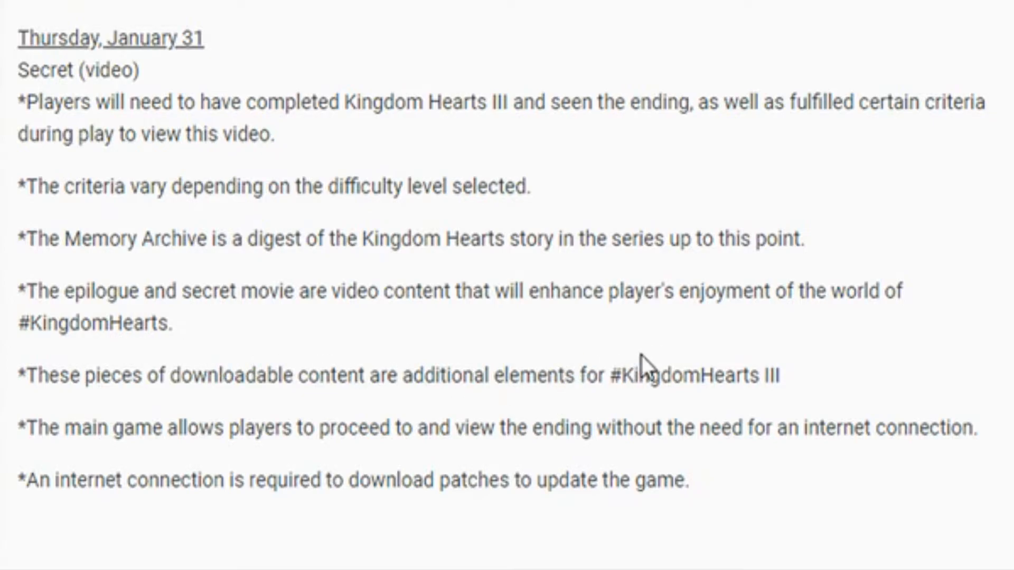
mouse_move(293, 430)
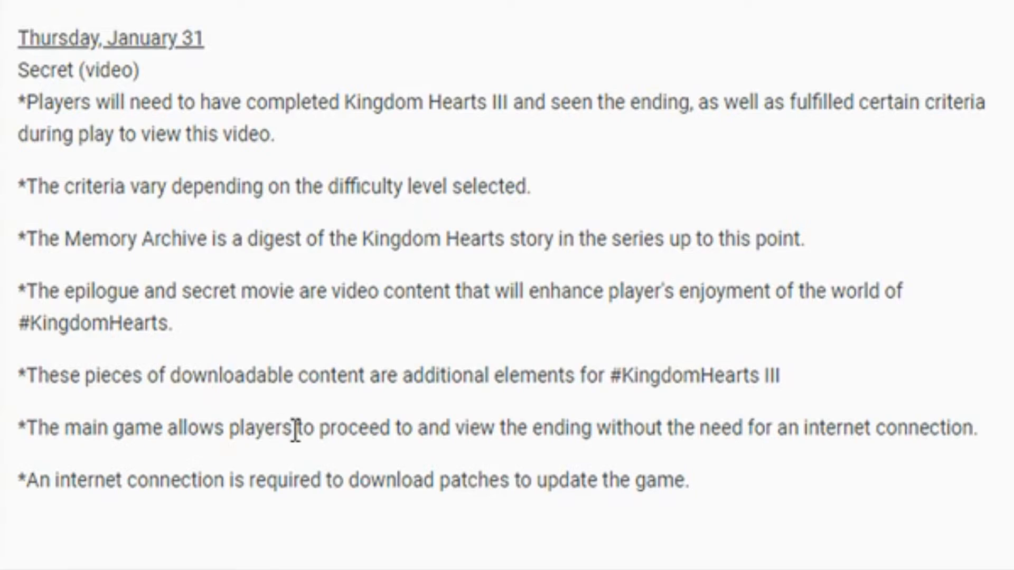
mouse_move(588, 429)
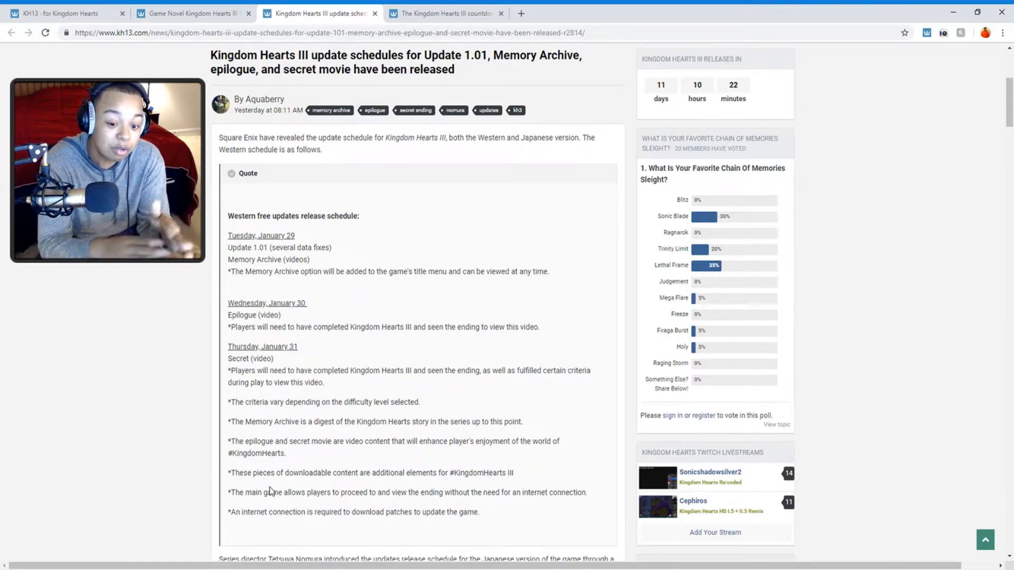
scroll(down, 3)
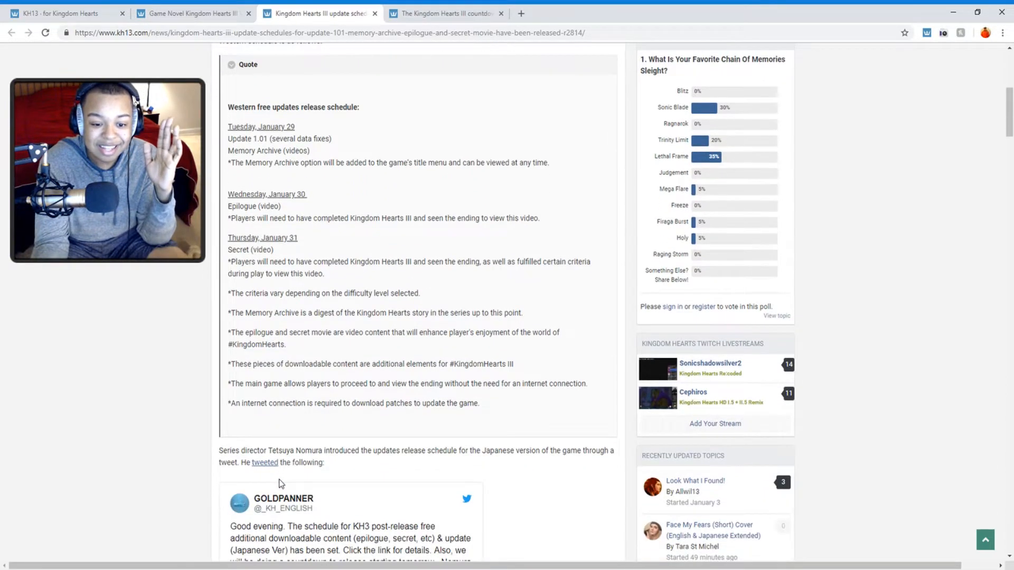
scroll(up, 3)
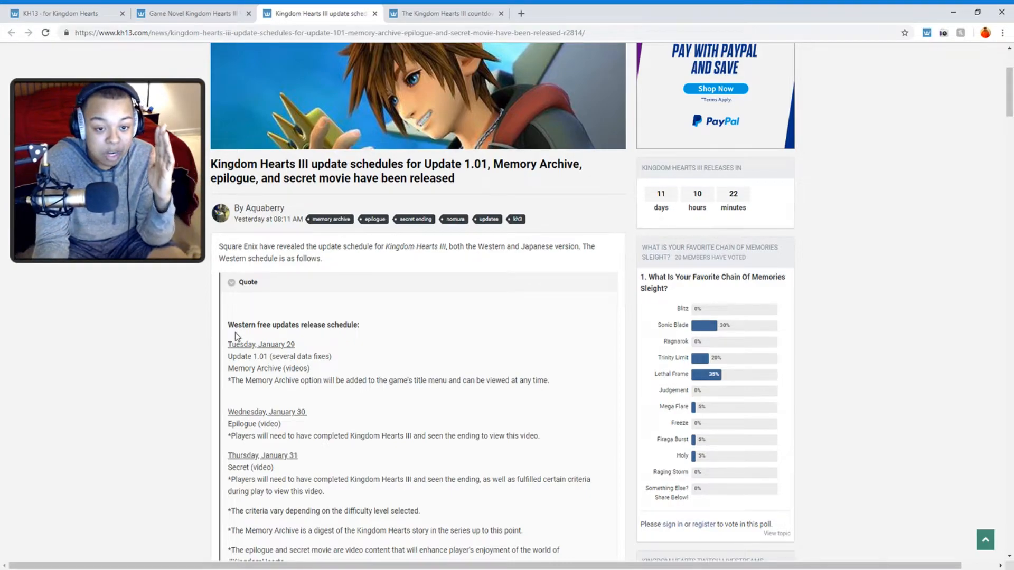
- Switch to the 13th day countdown article and read its "We only need his heart" quote and image
click(444, 12)
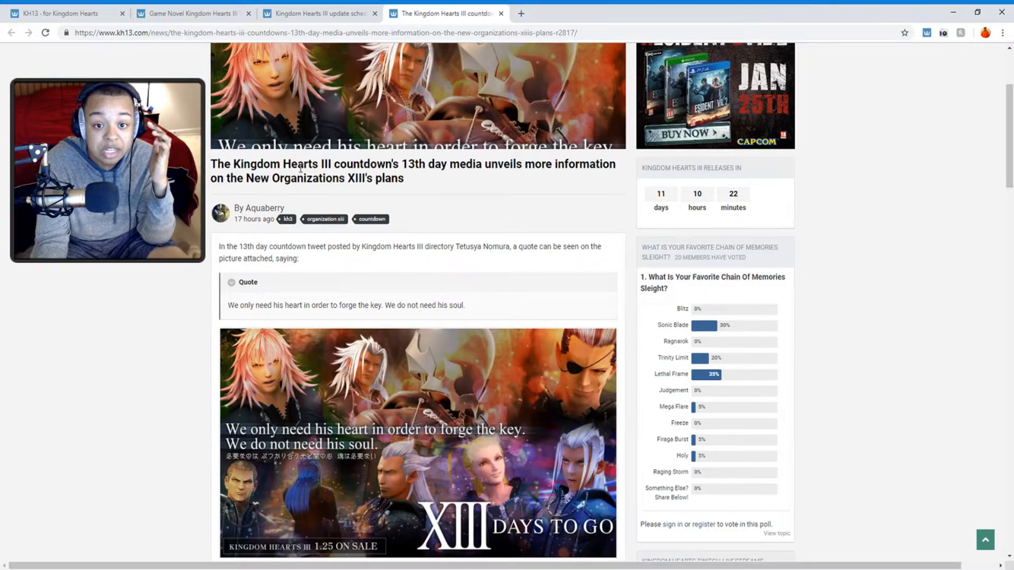
mouse_move(252, 355)
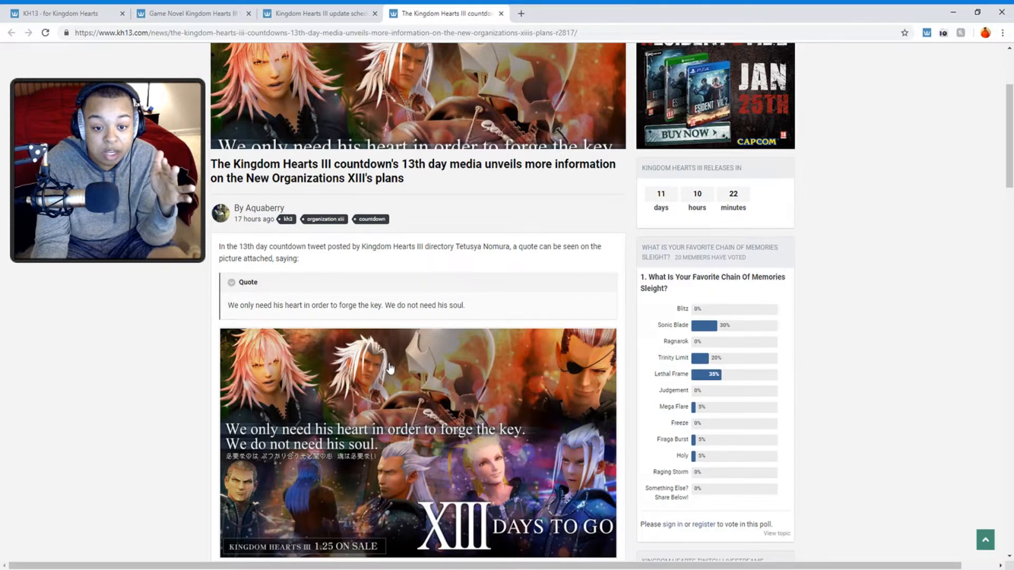
mouse_move(275, 411)
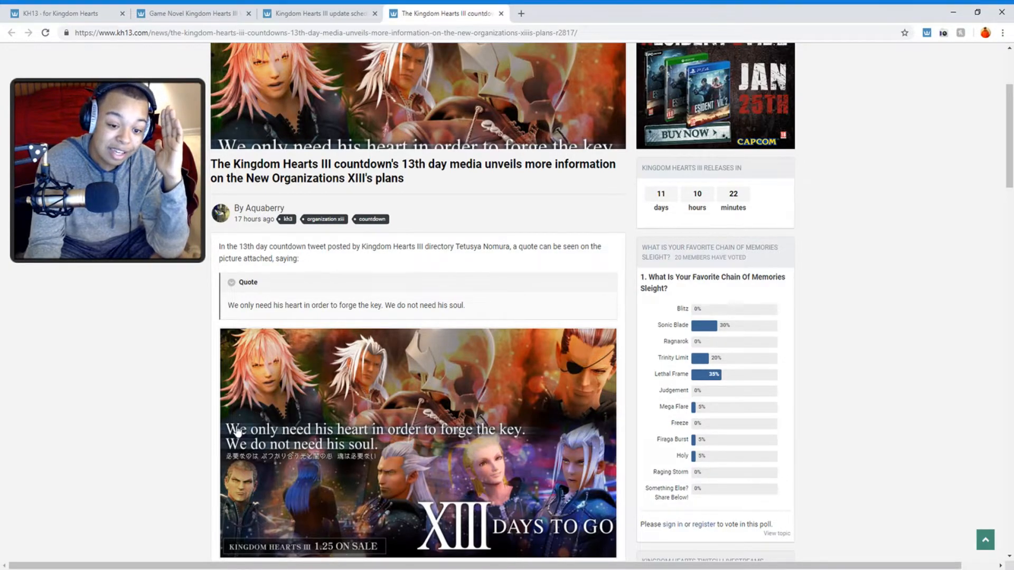
scroll(down, 3)
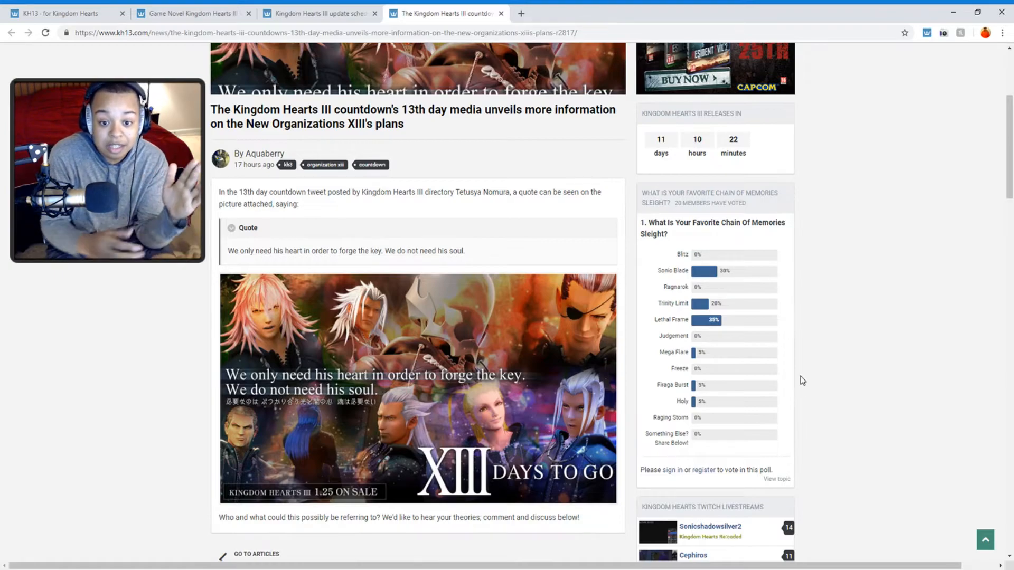
scroll(down, 3)
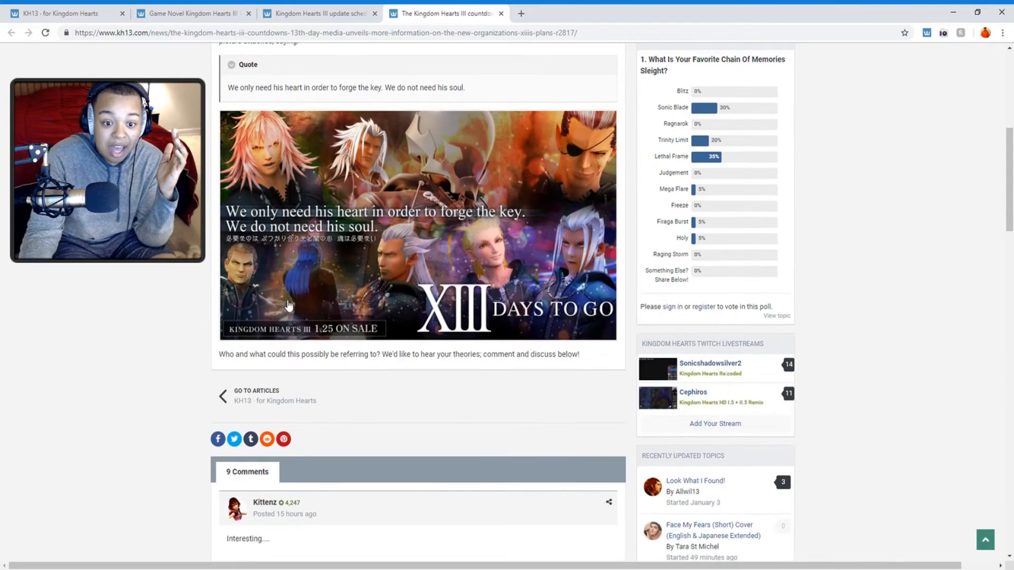
scroll(up, 3)
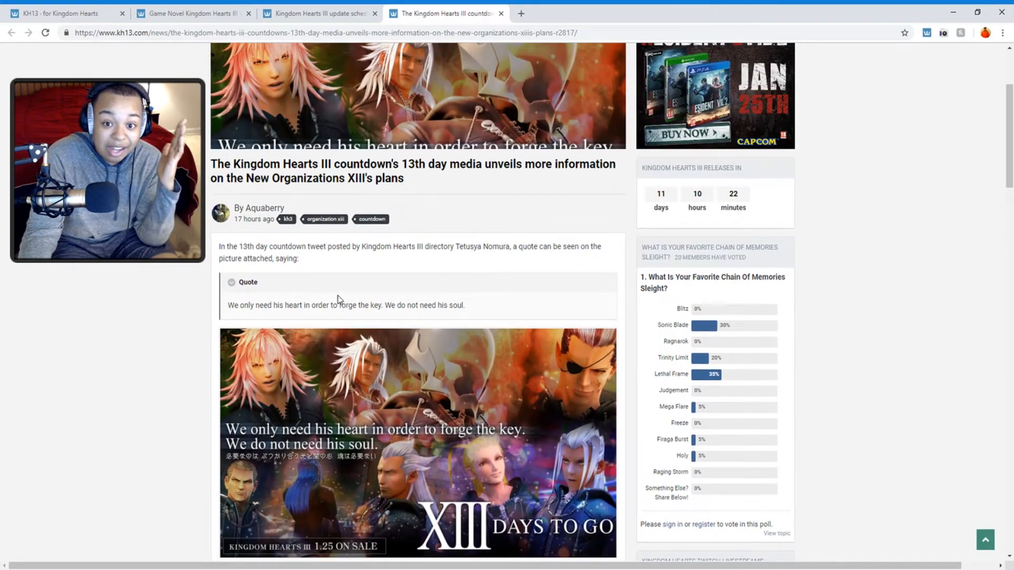